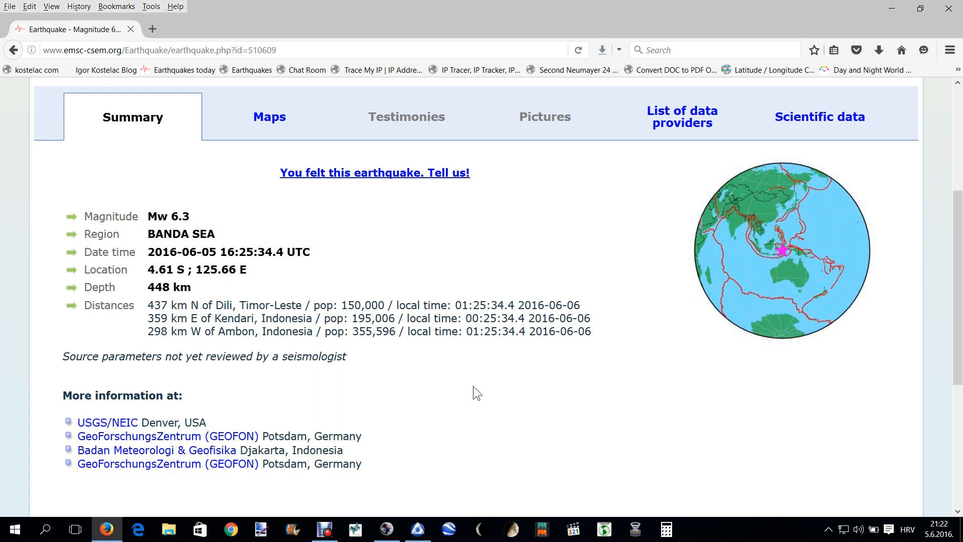
mouse_move(593, 196)
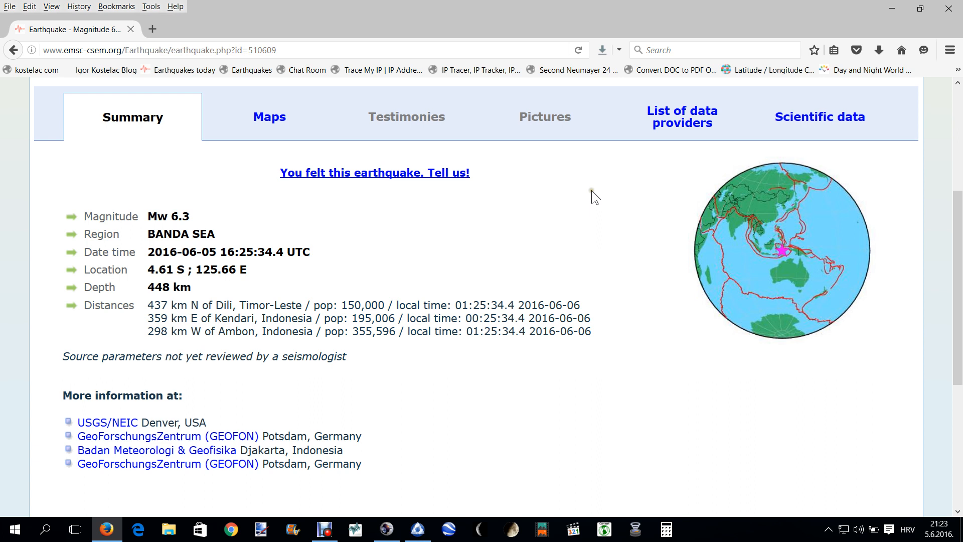
mouse_move(543, 441)
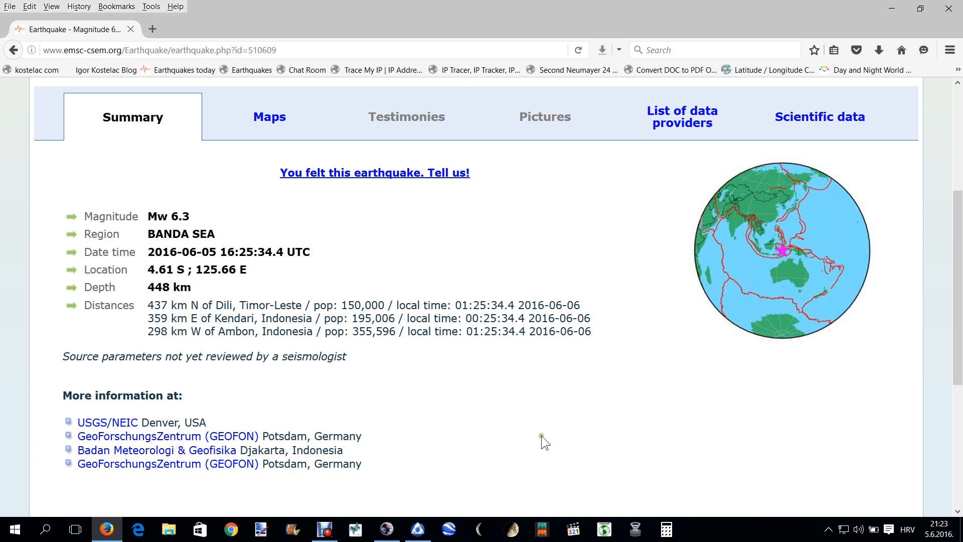
mouse_move(525, 424)
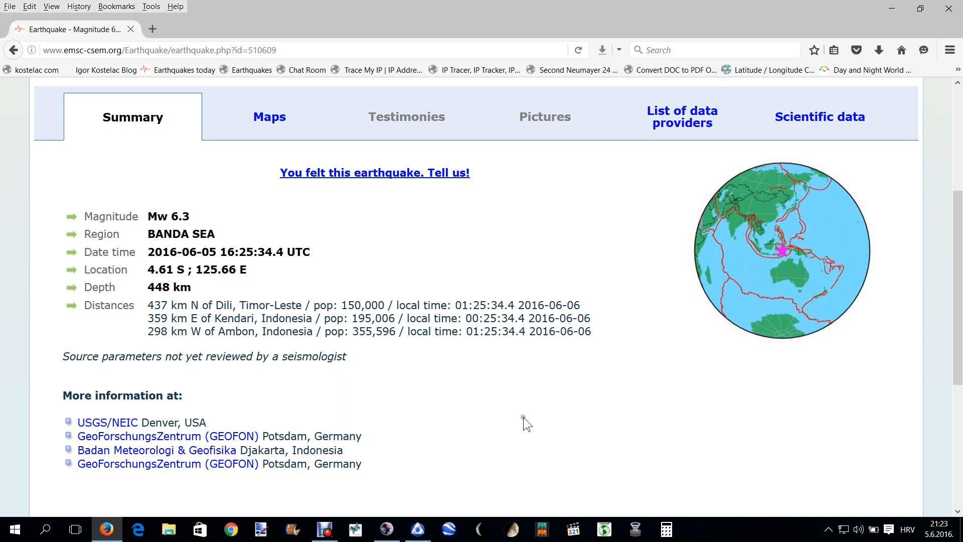
mouse_move(901, 9)
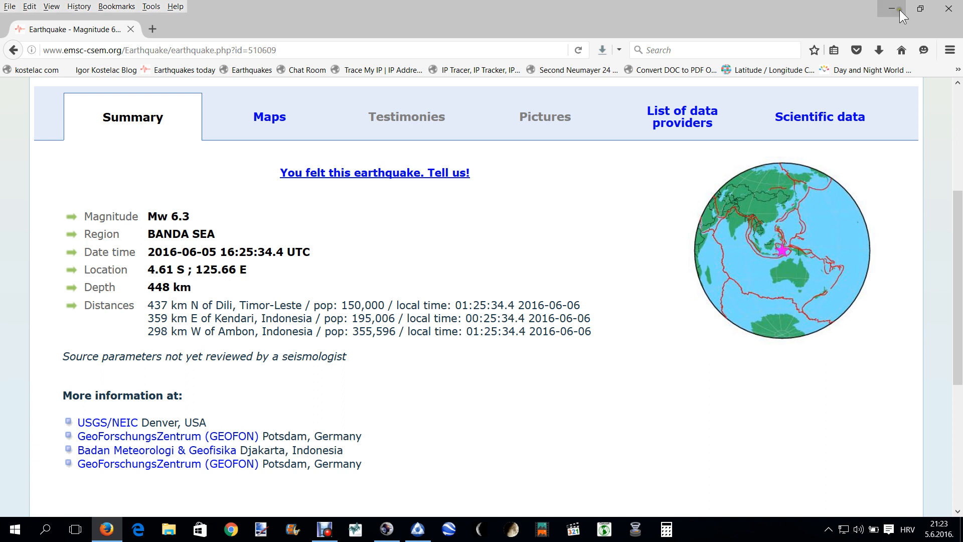
mouse_move(894, 11)
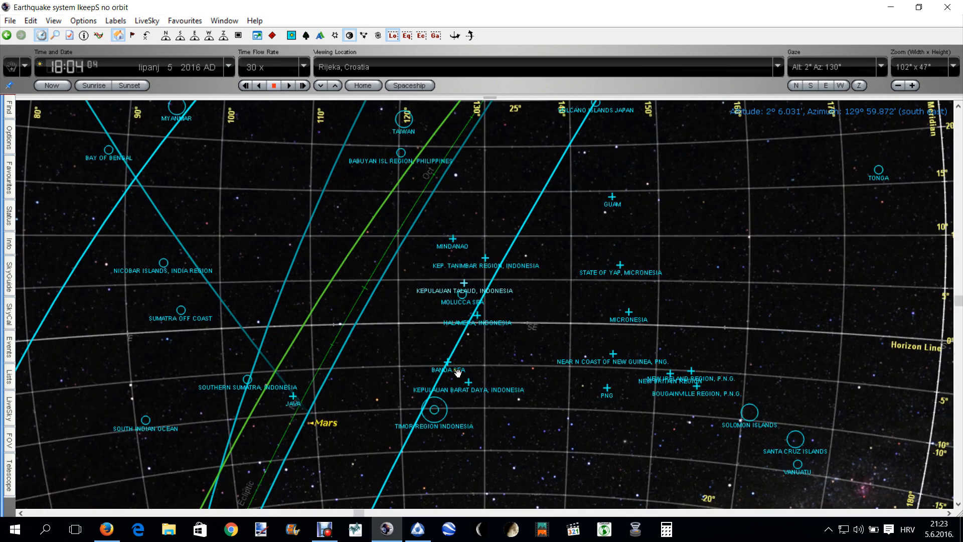
mouse_move(455, 388)
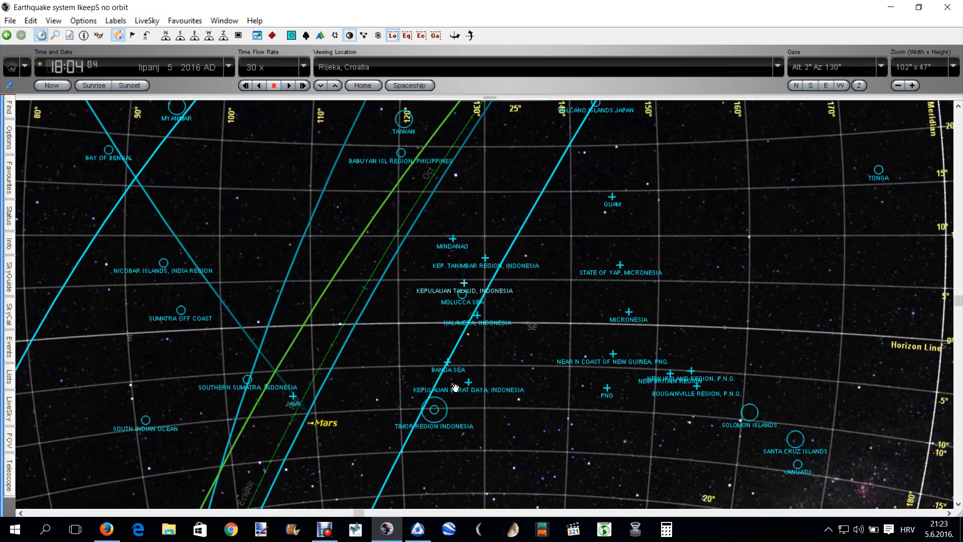
Step: Magnify the chart to about 38° x 17° around the Banda Sea and Molucca Sea markers
left_click(912, 85)
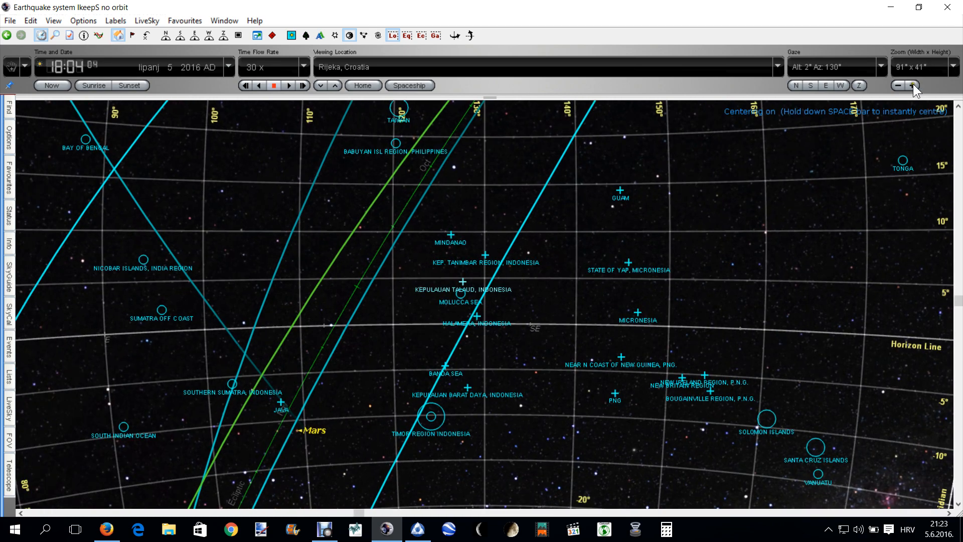
left_click(913, 85)
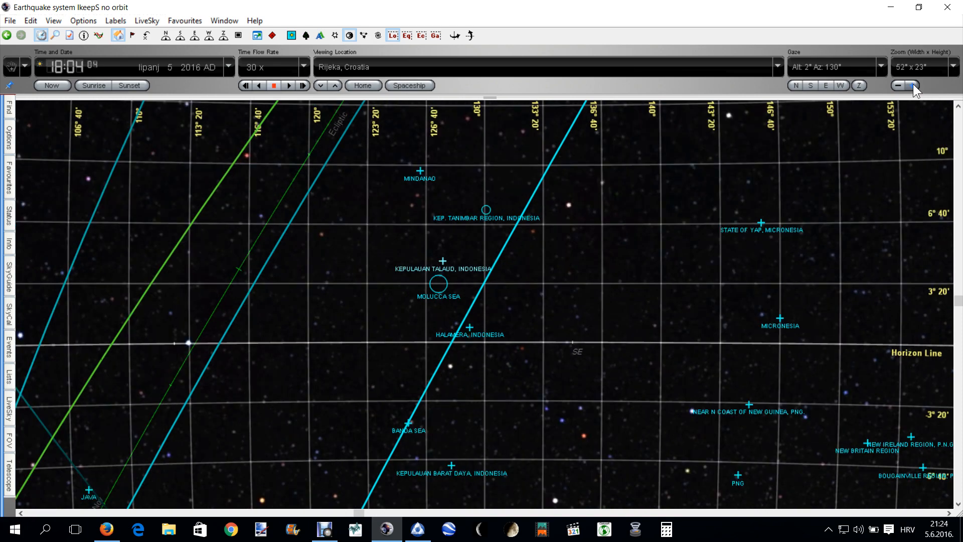
left_click(912, 85)
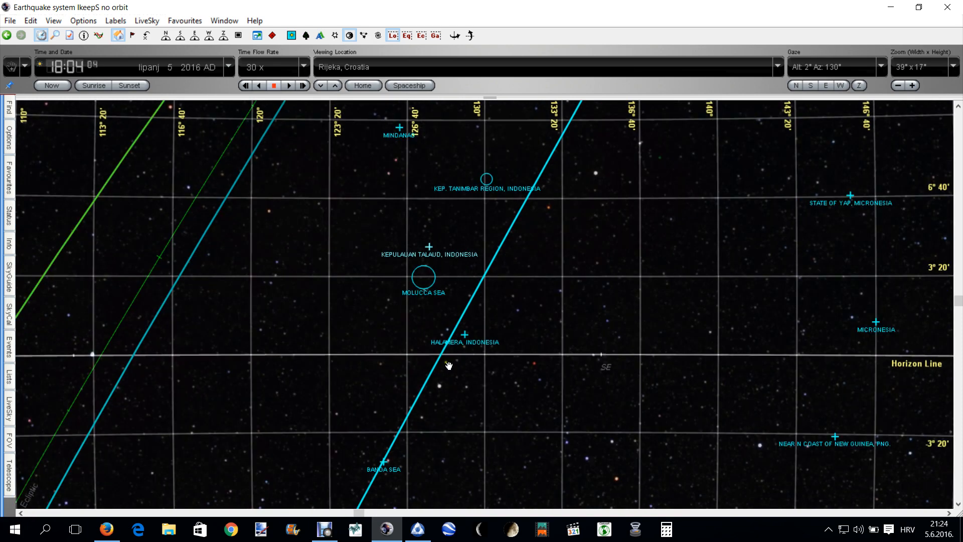
mouse_move(381, 469)
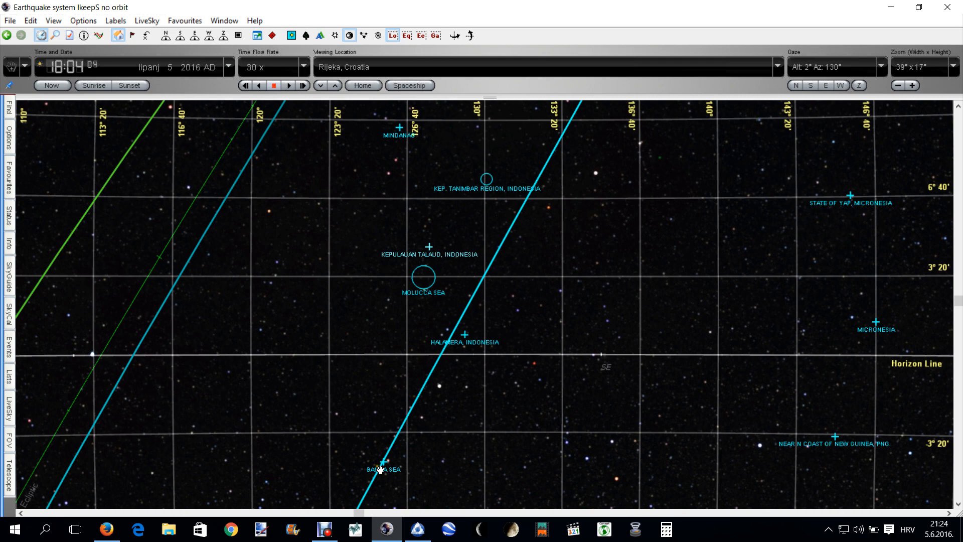
mouse_move(589, 242)
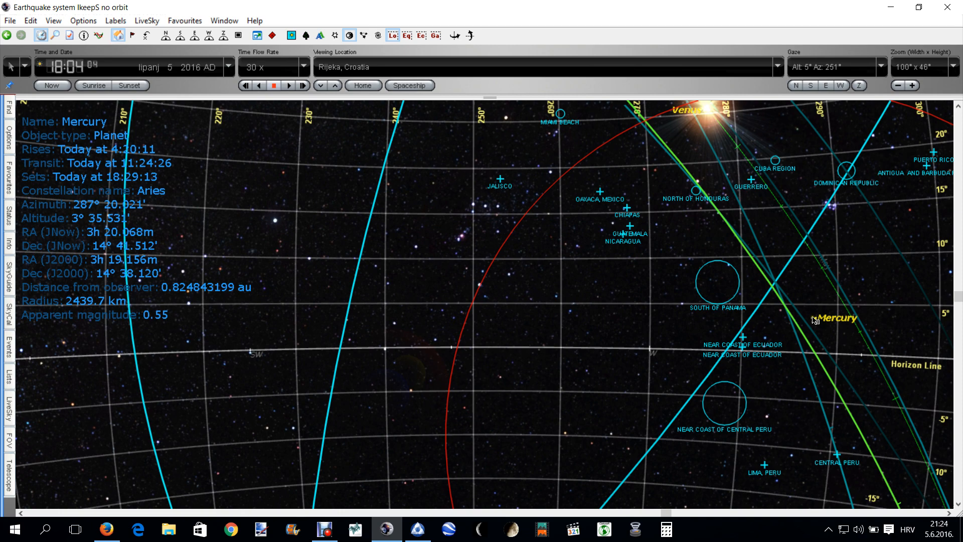
Step: Select Mercury beside the Central American quake markers to show its rise, transit and position details
left_click(417, 529)
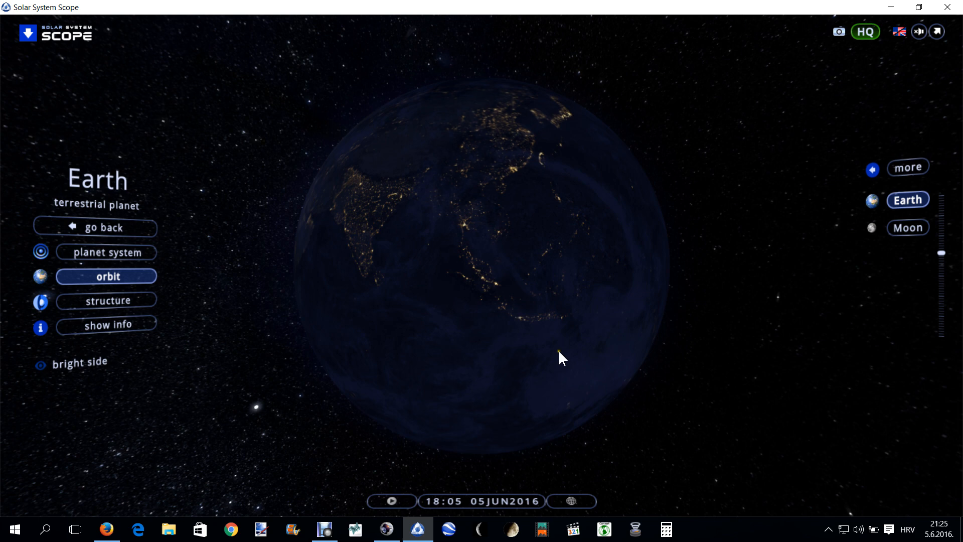
mouse_move(514, 360)
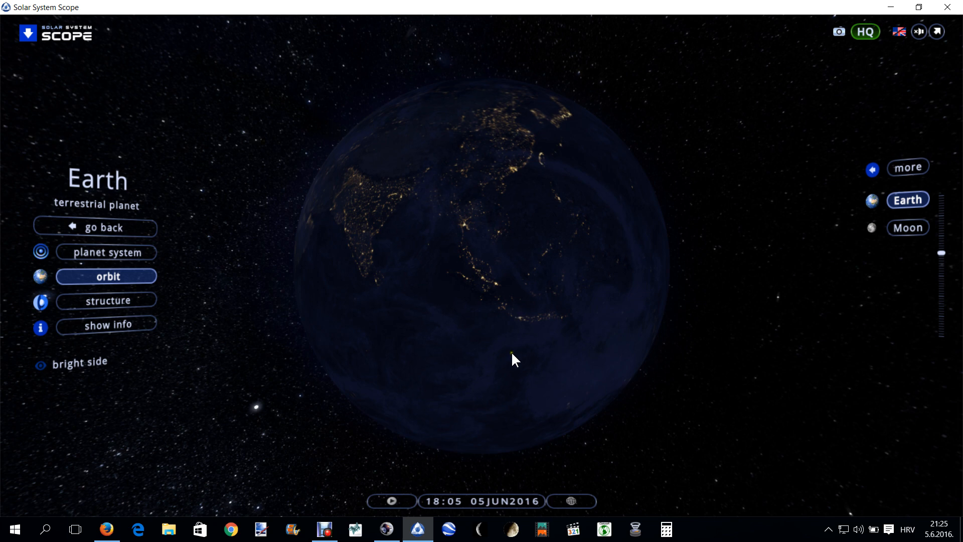
Step: Select Earth in Solar System Scope to view its night side over Asia at 05 JUN 2016 18:05
left_click(385, 529)
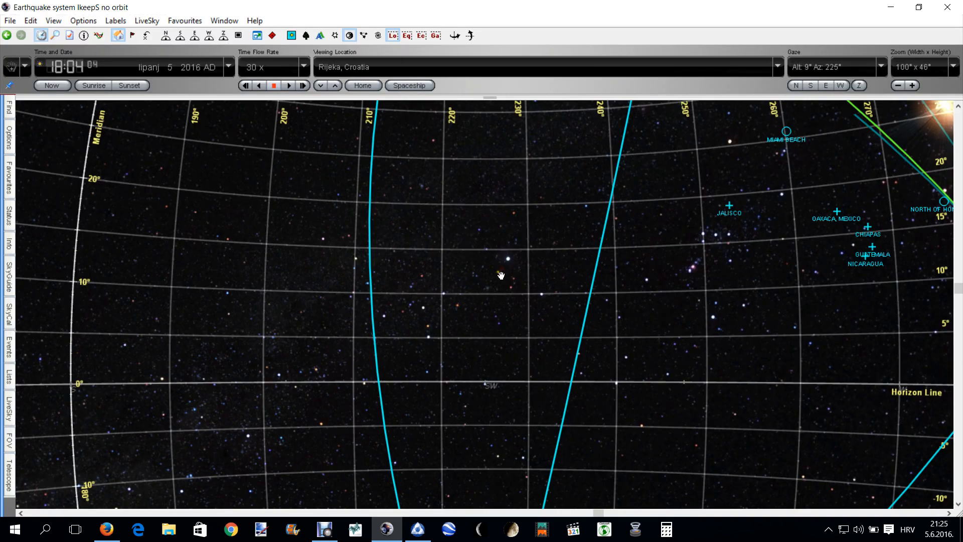
mouse_move(497, 280)
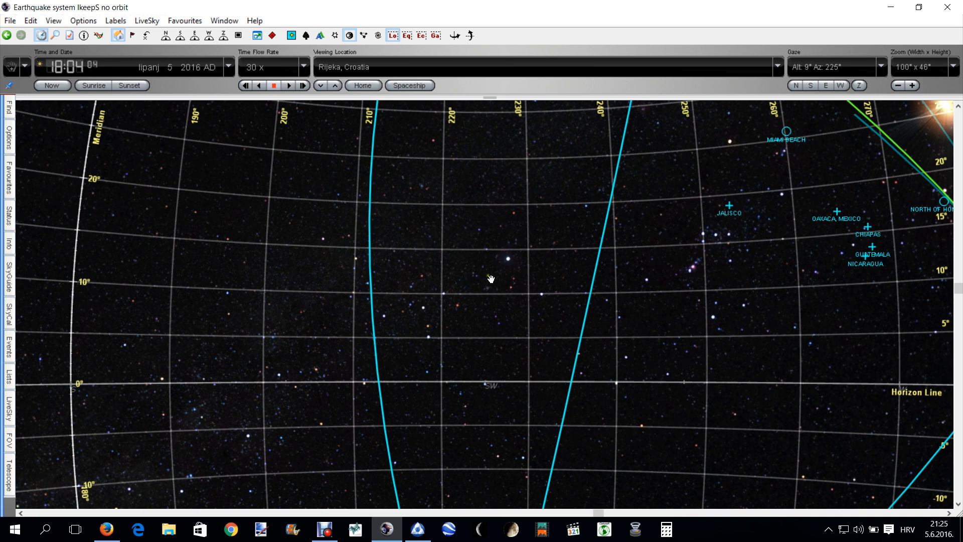
mouse_move(829, 382)
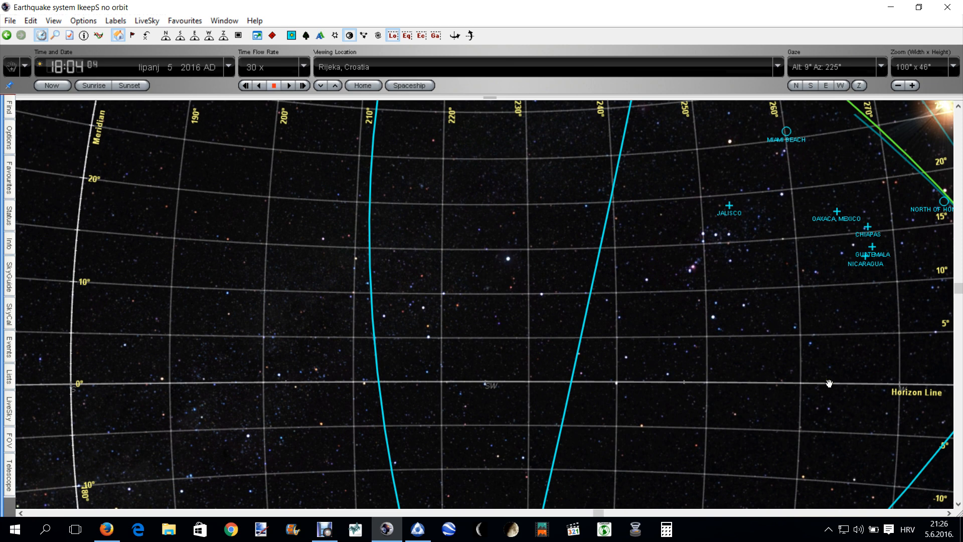
mouse_move(663, 293)
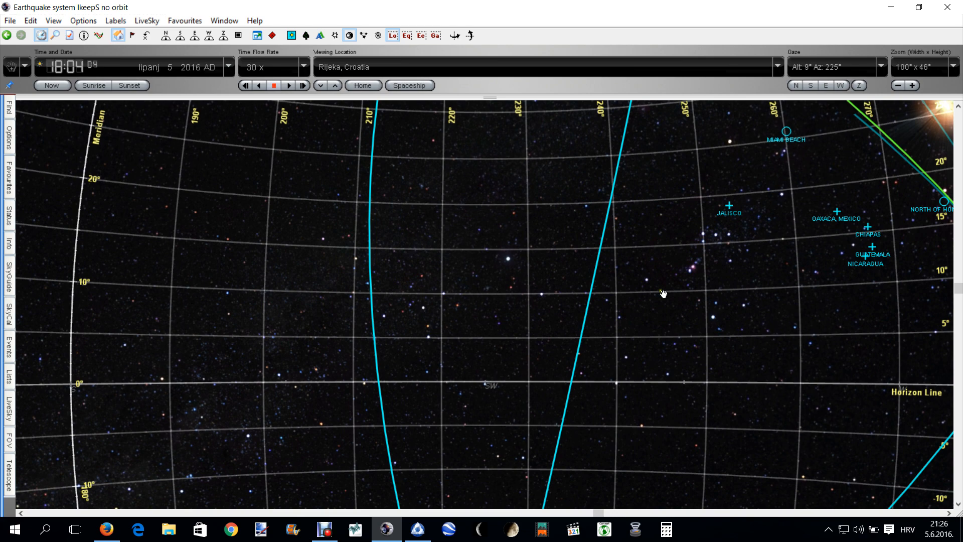
mouse_move(586, 245)
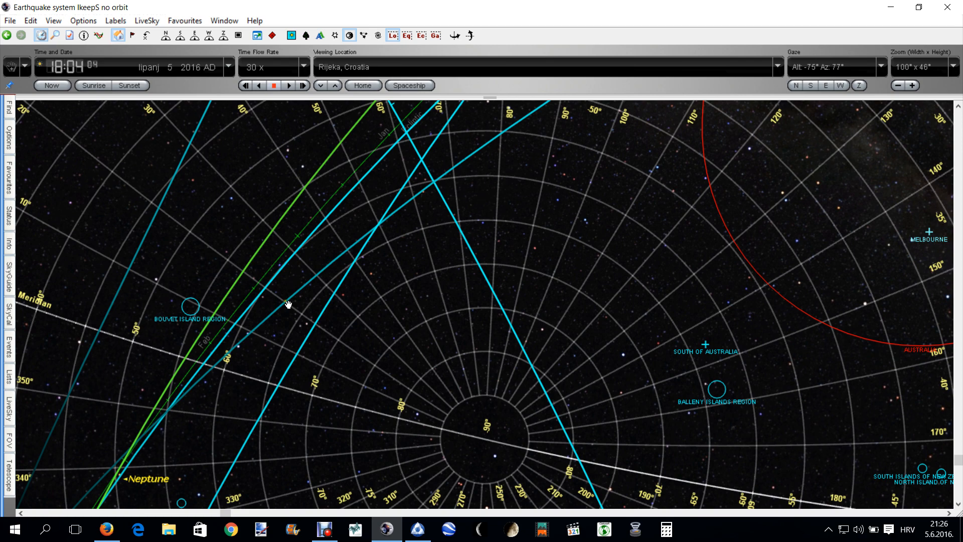
mouse_move(168, 411)
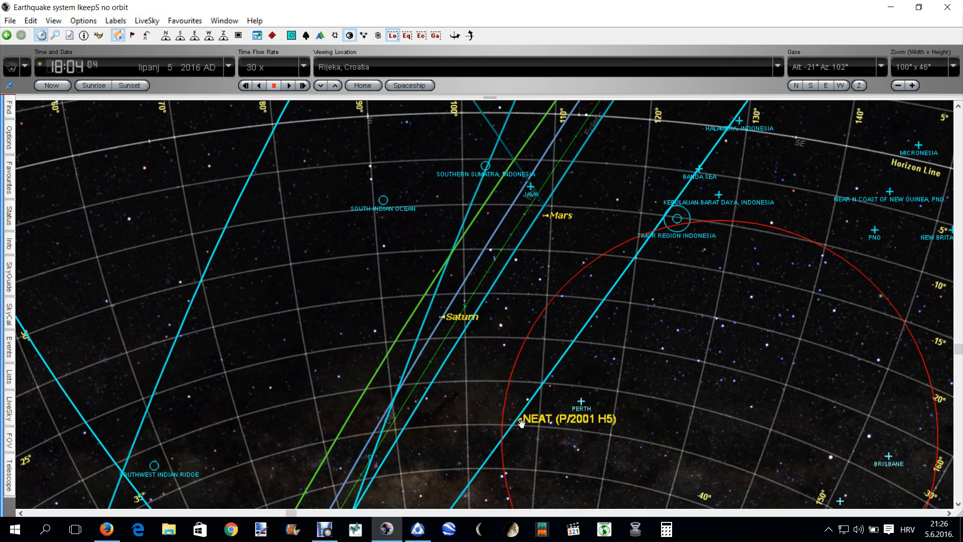
mouse_move(693, 158)
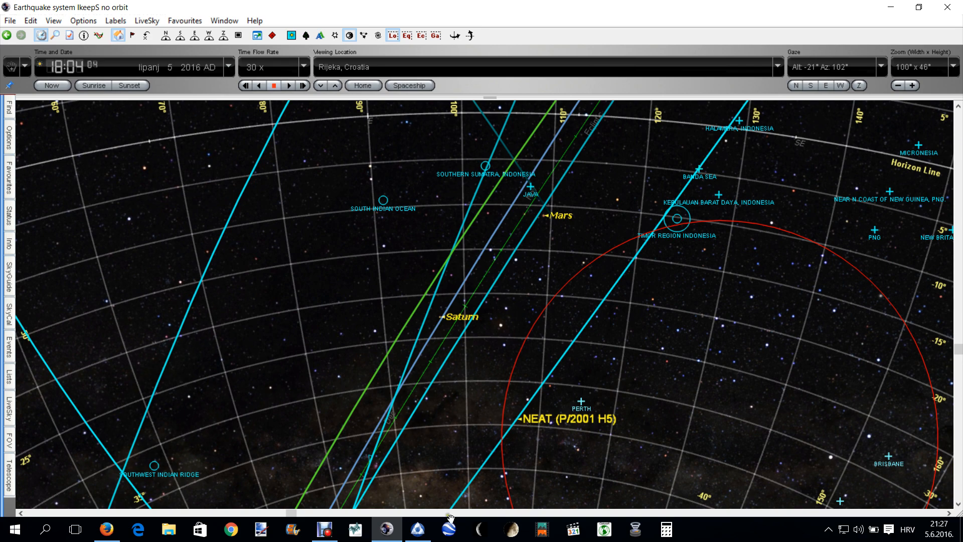
mouse_move(703, 168)
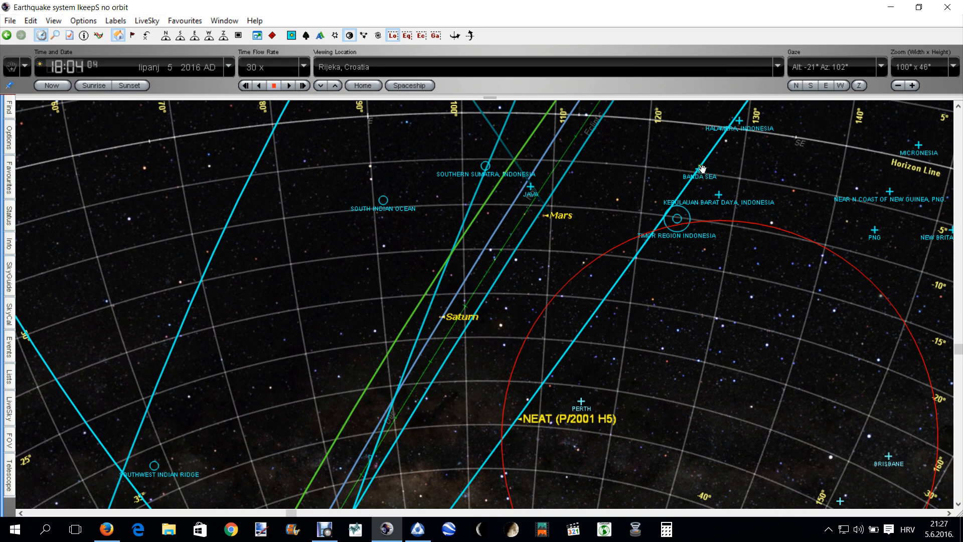
mouse_move(697, 171)
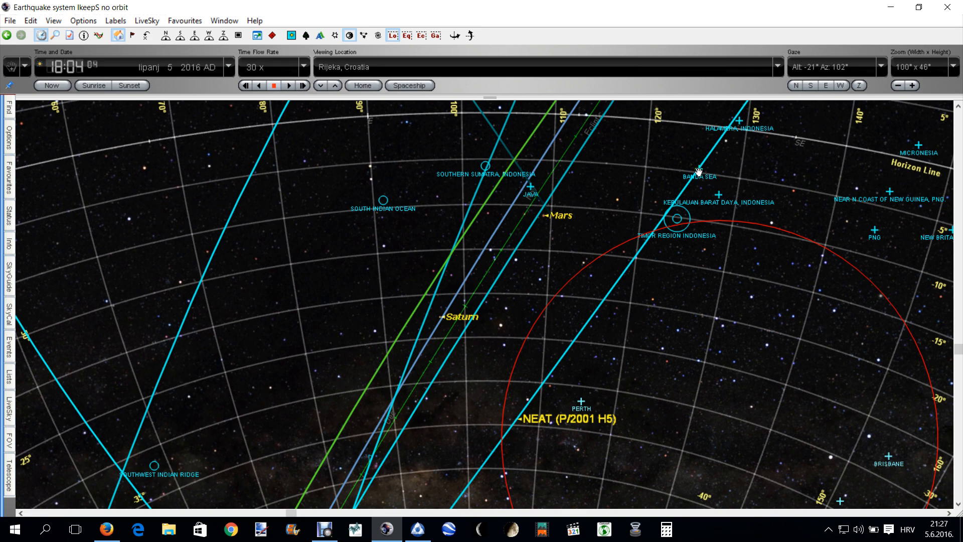
mouse_move(707, 179)
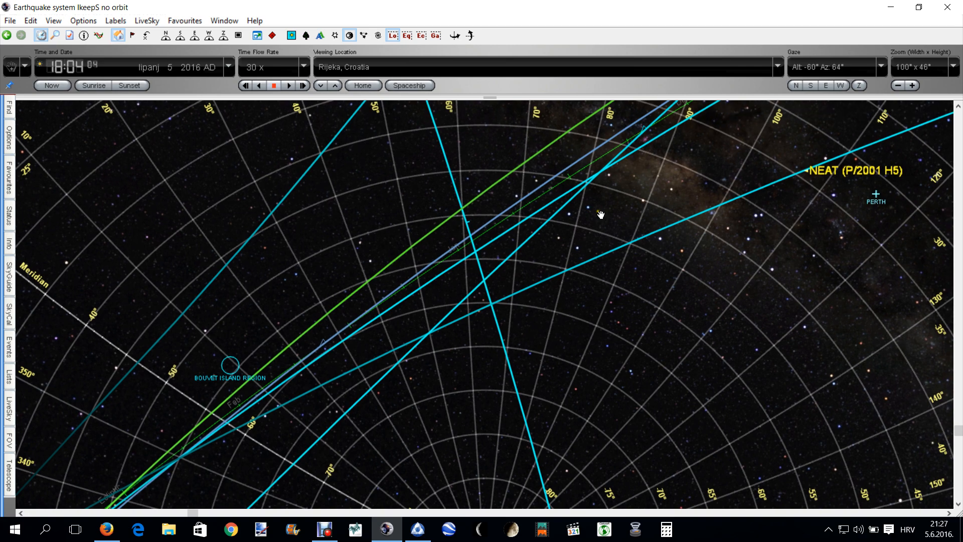
mouse_move(368, 342)
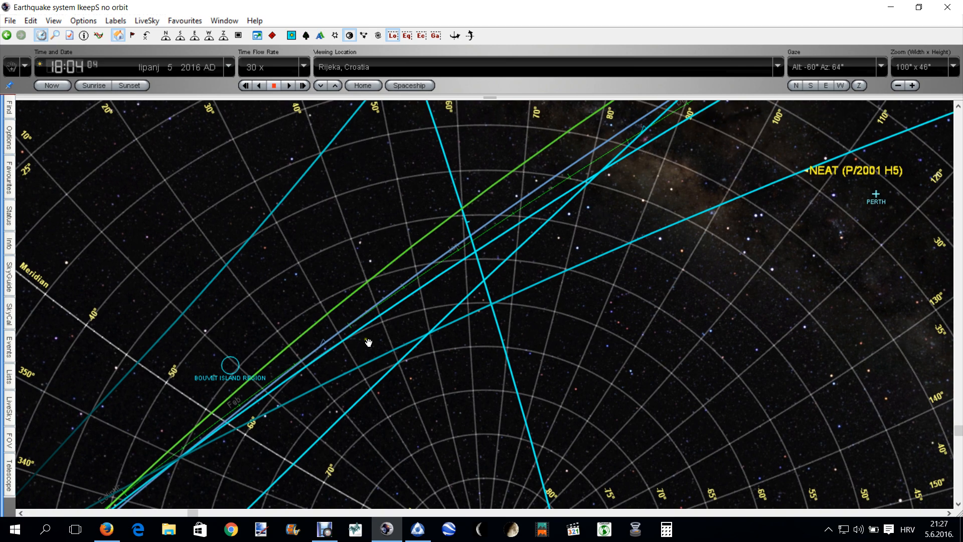
mouse_move(758, 227)
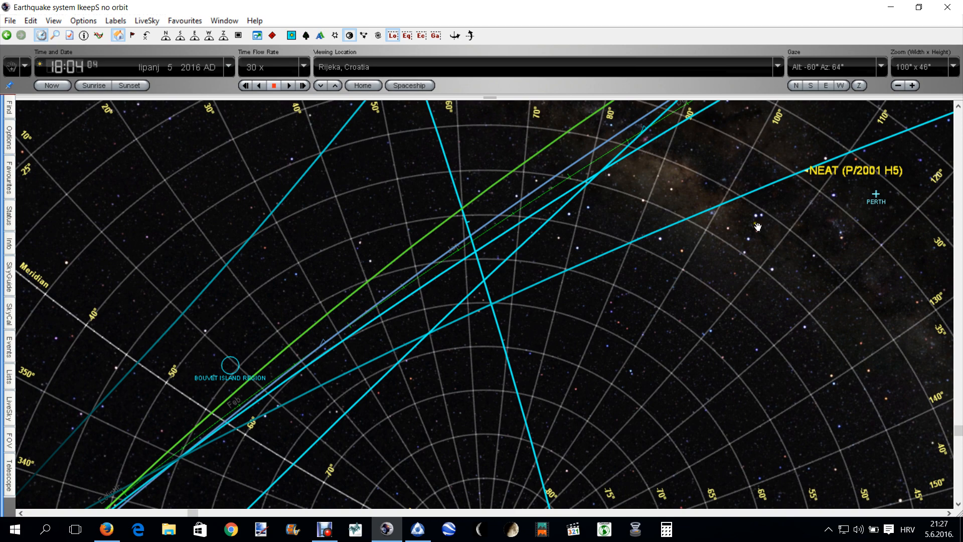